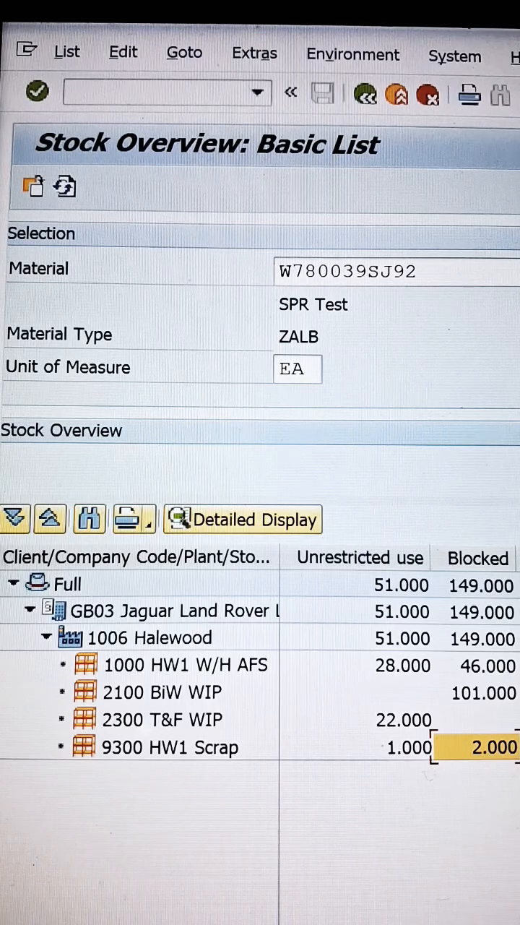
{"action": "mouse_move", "coordinate": [490, 777]}
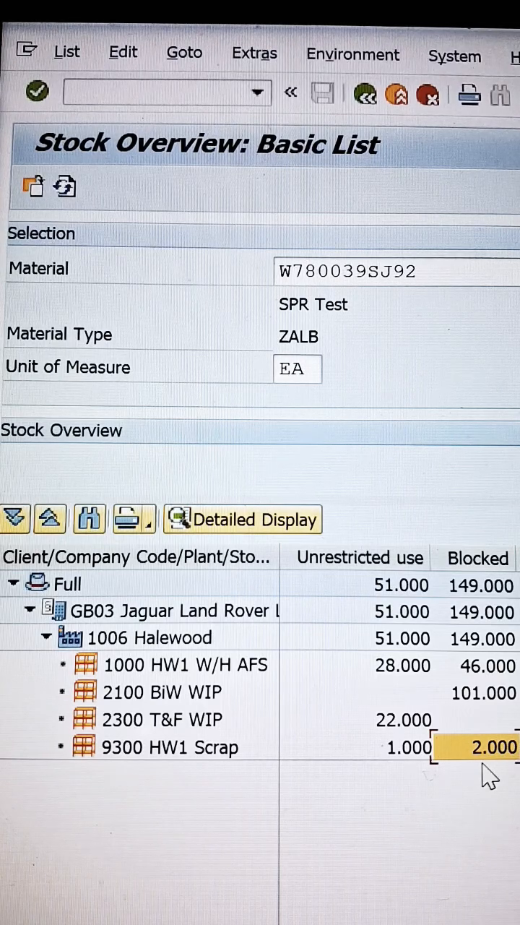
{"action": "mouse_move", "coordinate": [498, 422]}
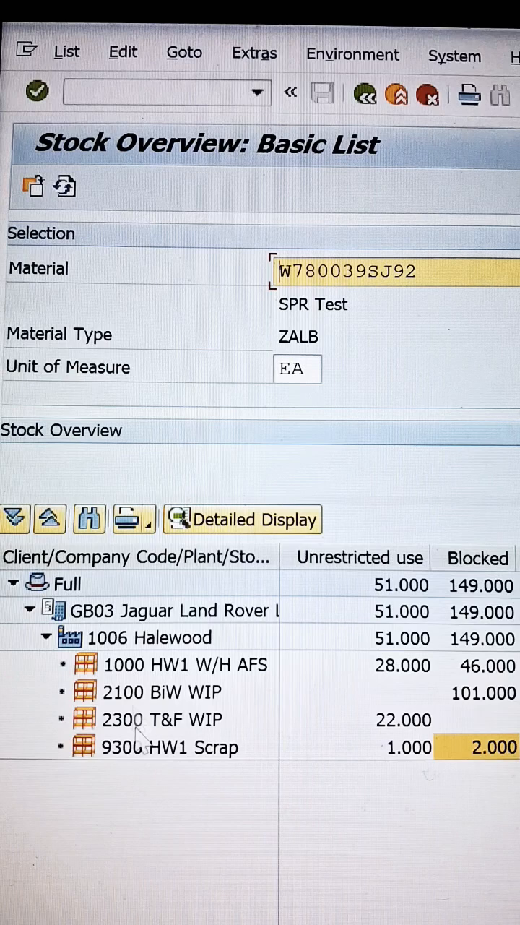
- Review plant 1006's blocked stock in storage location 9300 HW1 Scrap
{"action": "left_click", "coordinate": [150, 638]}
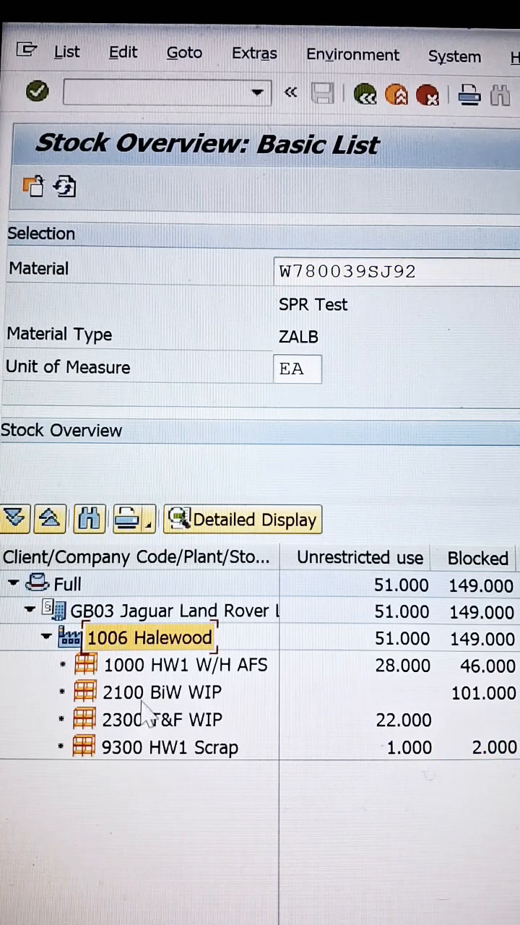
{"action": "mouse_move", "coordinate": [137, 766]}
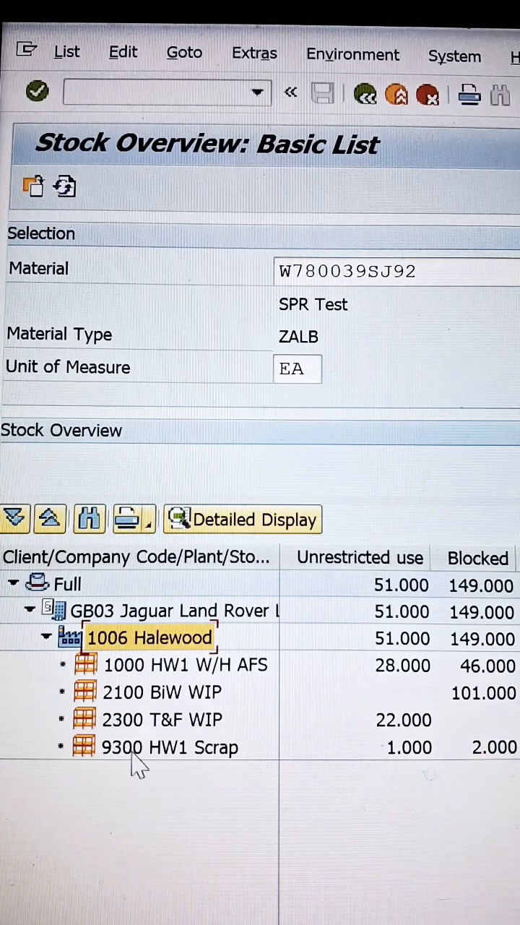
{"action": "left_click", "coordinate": [169, 747]}
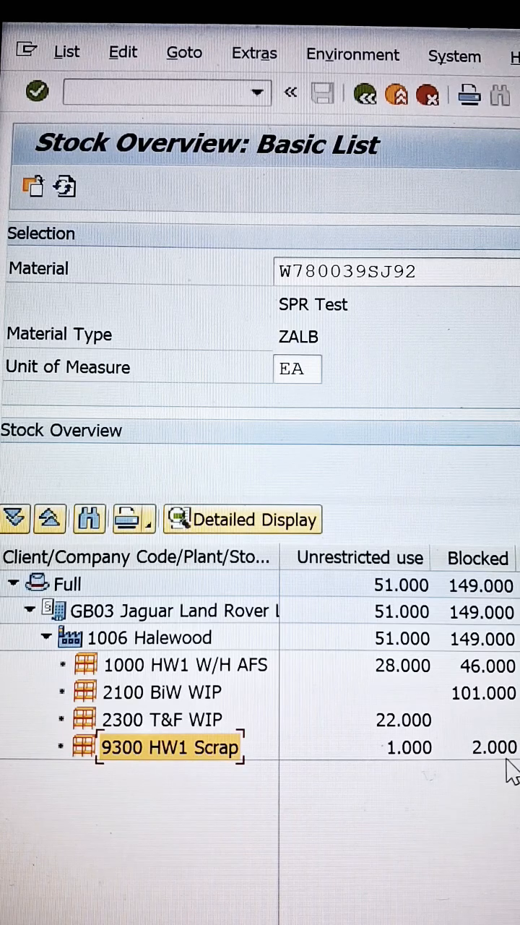
{"action": "left_click", "coordinate": [493, 747]}
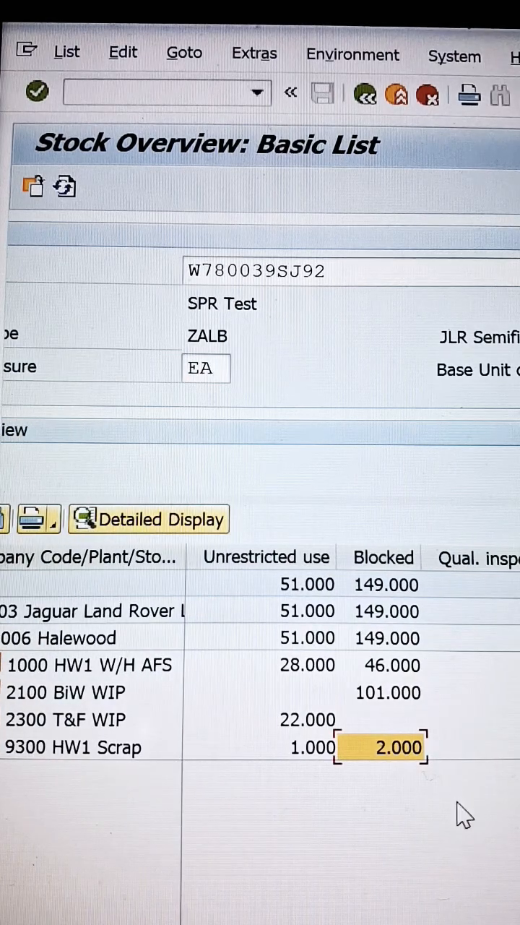
{"action": "mouse_move", "coordinate": [412, 755]}
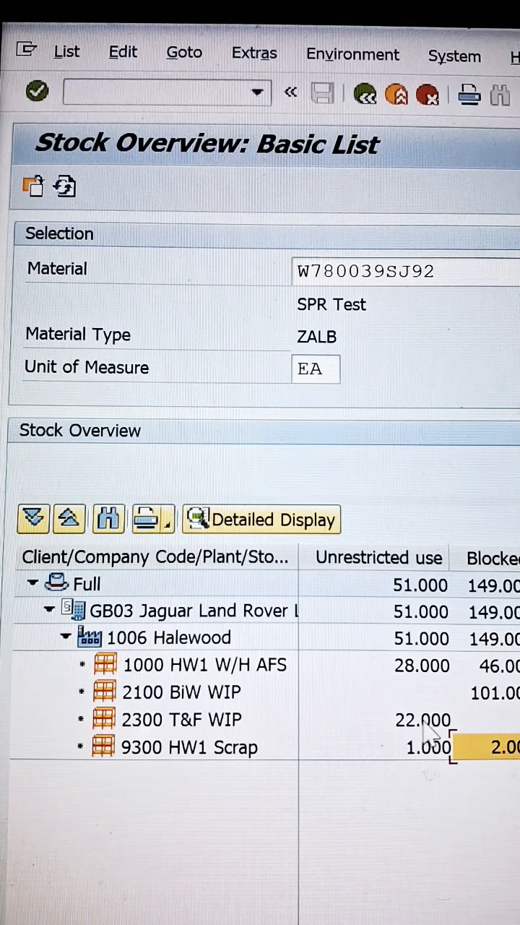
- Check unrestricted stock in 2300 T&F WIP, then start Transfer Posting via /omigo
{"action": "left_click", "coordinate": [422, 720]}
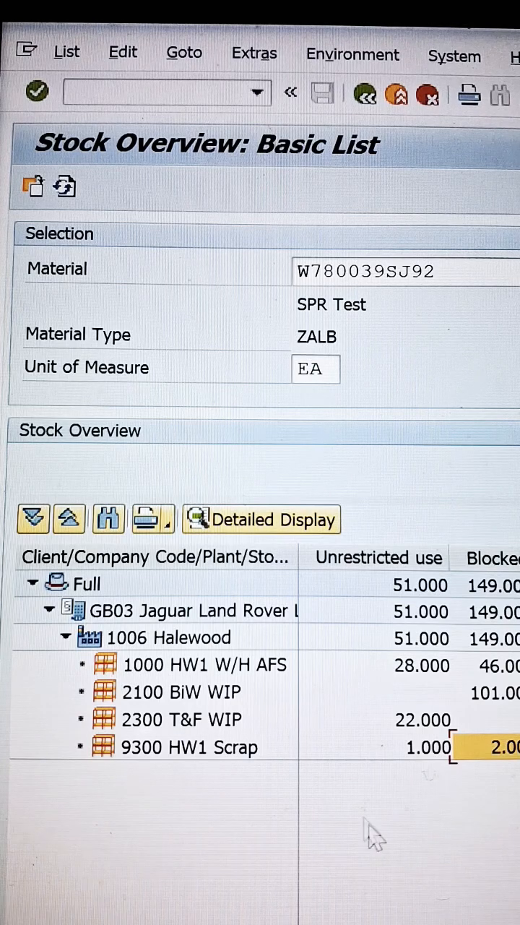
{"action": "left_click", "coordinate": [187, 747]}
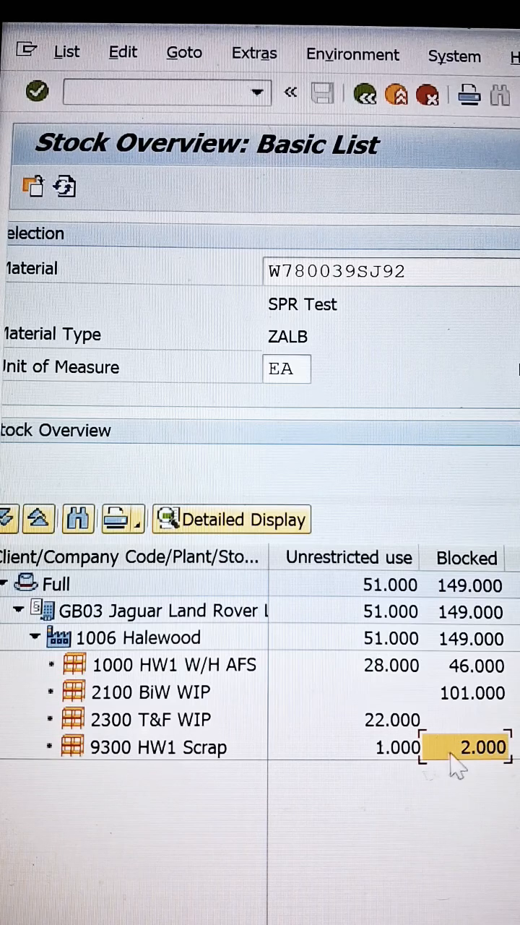
{"action": "left_click", "coordinate": [150, 720]}
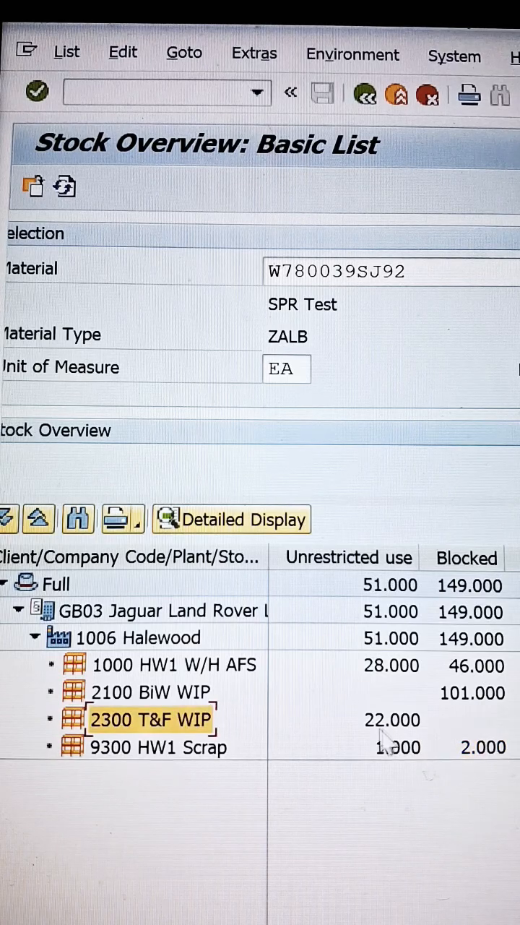
{"action": "left_click", "coordinate": [392, 720]}
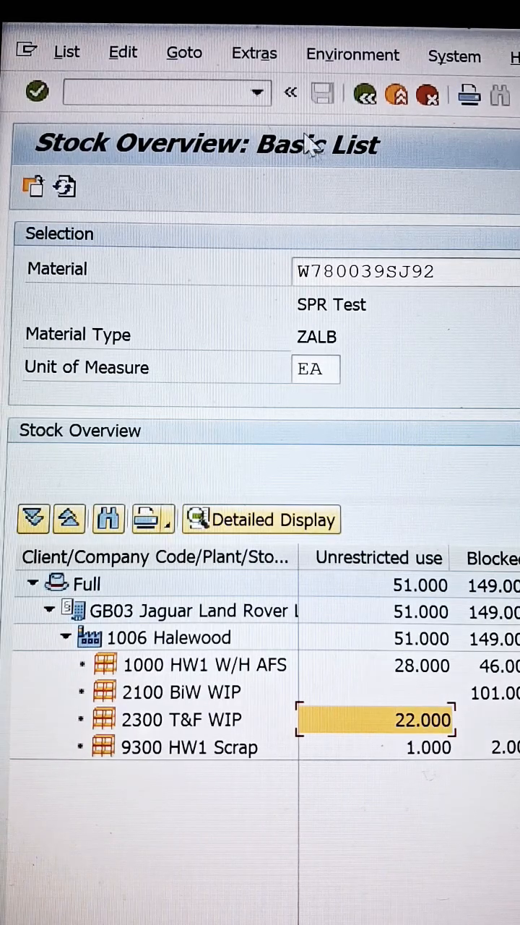
{"action": "type", "text": "/omigo"}
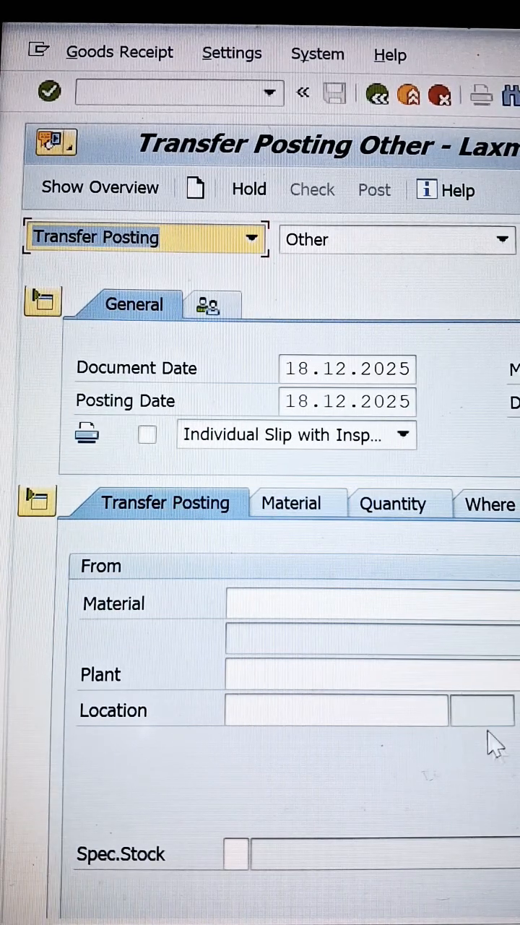
- Enter material W780039SJ92, plant 1006 and storage location 9300 as the source
{"action": "left_click", "coordinate": [372, 602]}
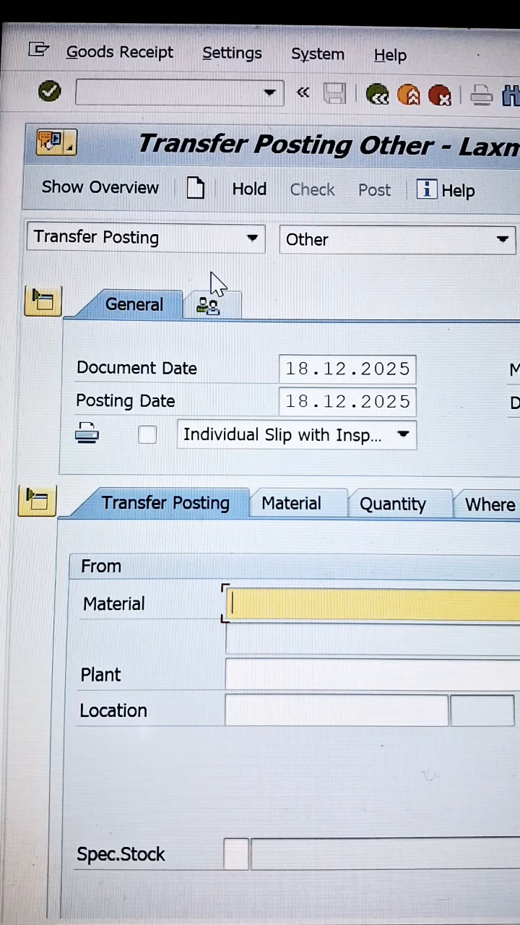
{"action": "mouse_move", "coordinate": [252, 238]}
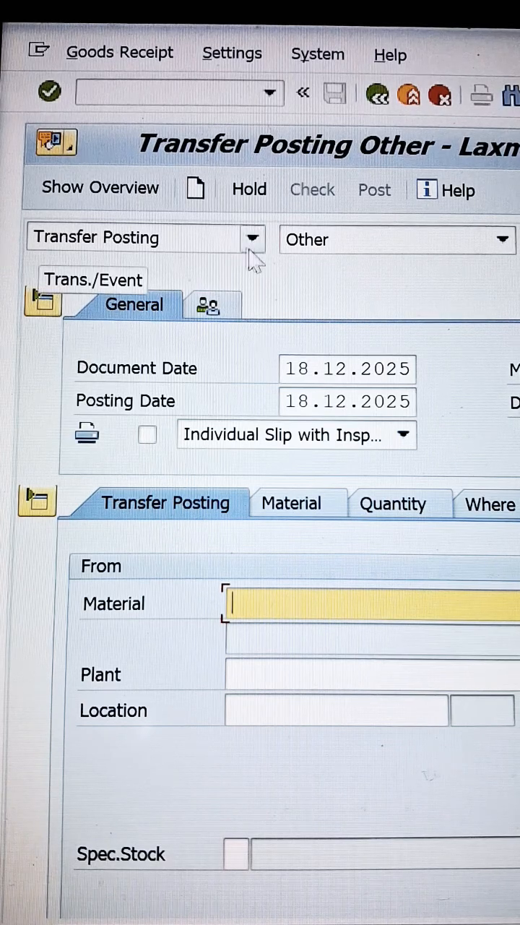
{"action": "mouse_move", "coordinate": [401, 636]}
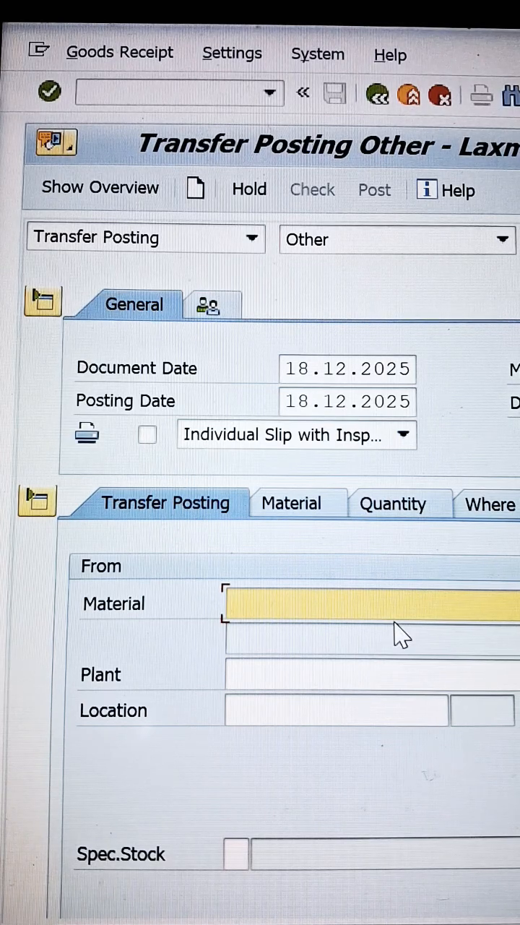
{"action": "type", "text": "W780039SJ92"}
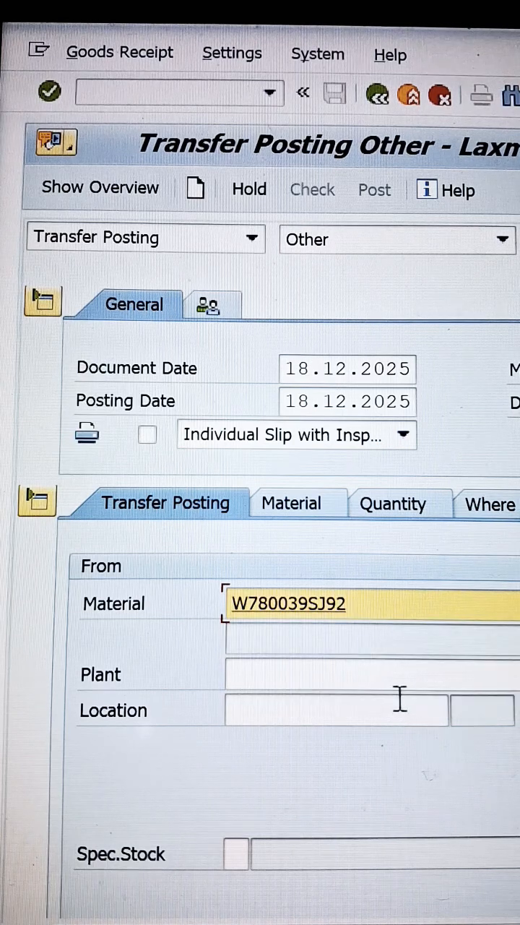
{"action": "type", "text": "1006"}
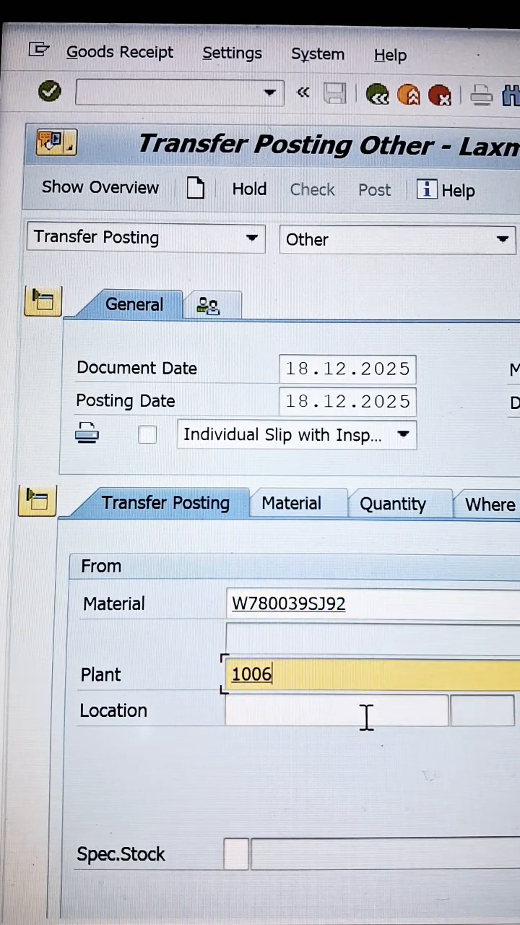
{"action": "type", "text": "9300"}
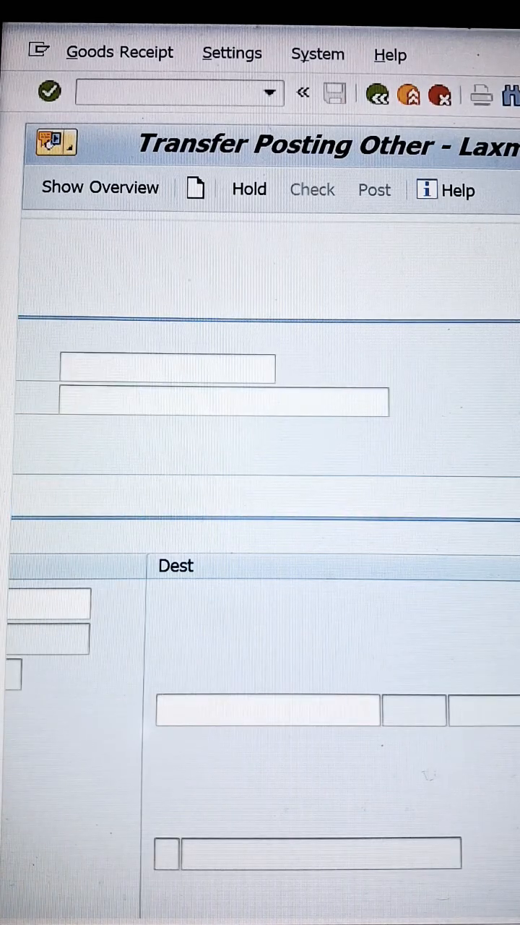
- Pick the destination storage location from the suggestions after typing 2
{"action": "type", "text": "2"}
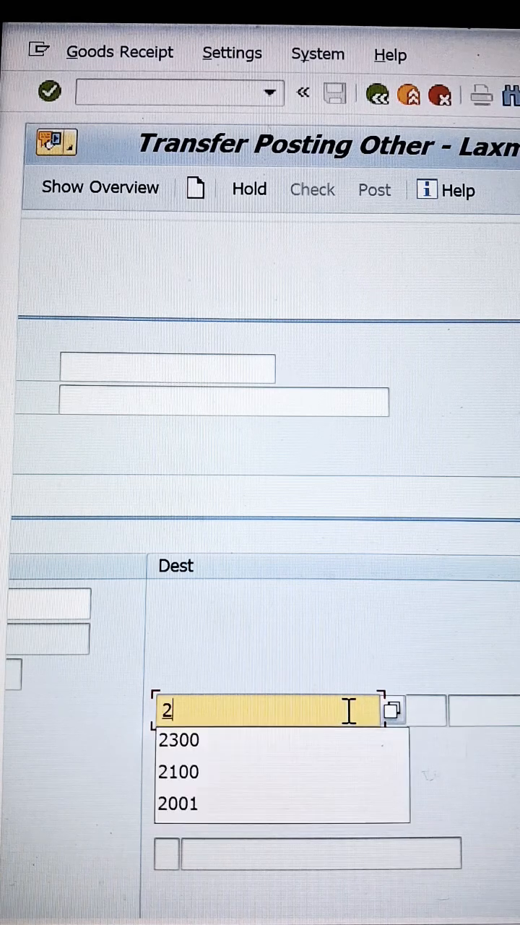
{"action": "left_click", "coordinate": [179, 739]}
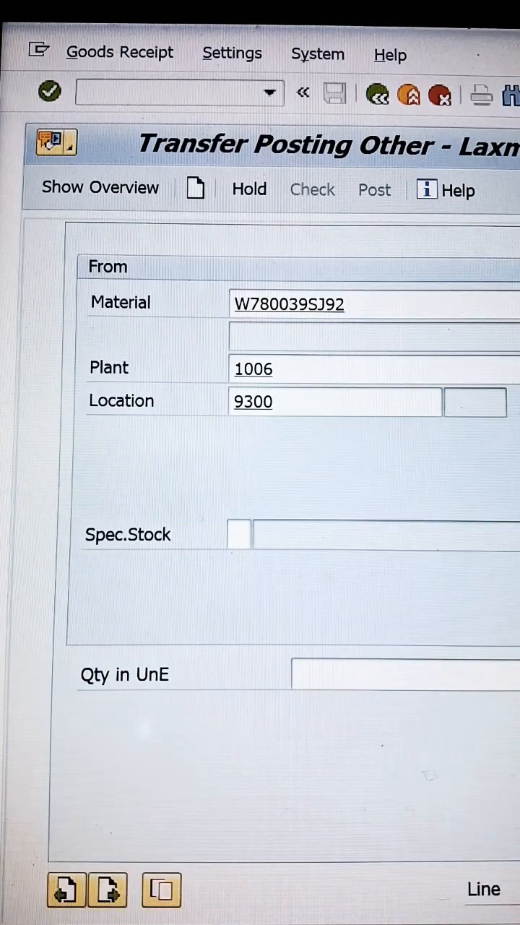
- Post the transfer with a quantity of 2
{"action": "type", "text": "2"}
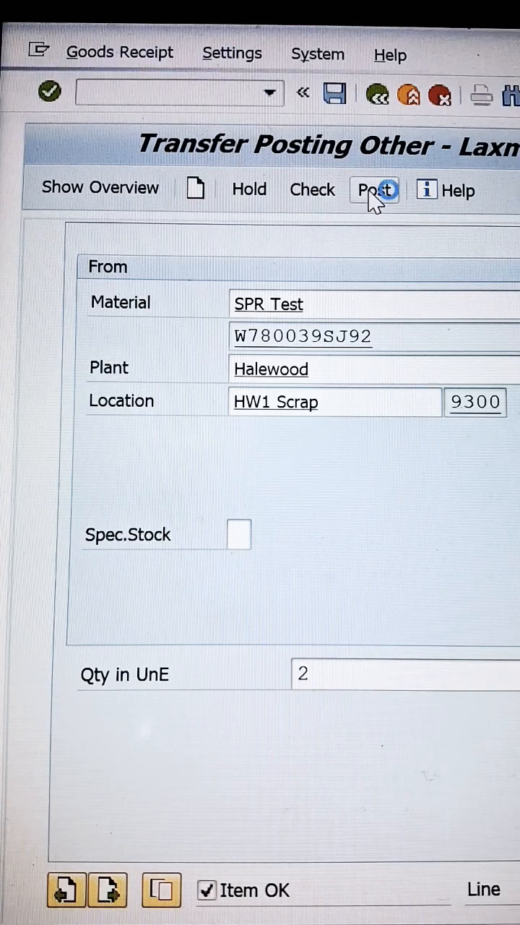
{"action": "left_click", "coordinate": [375, 190]}
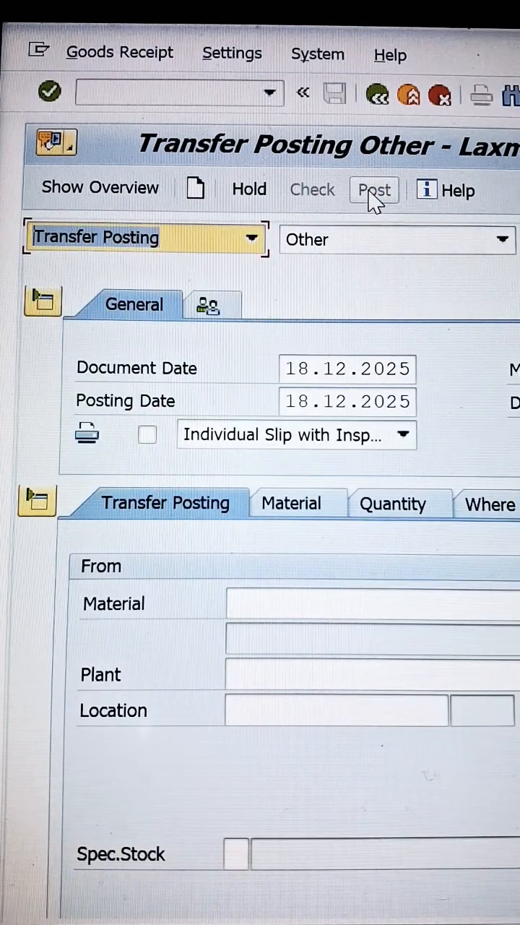